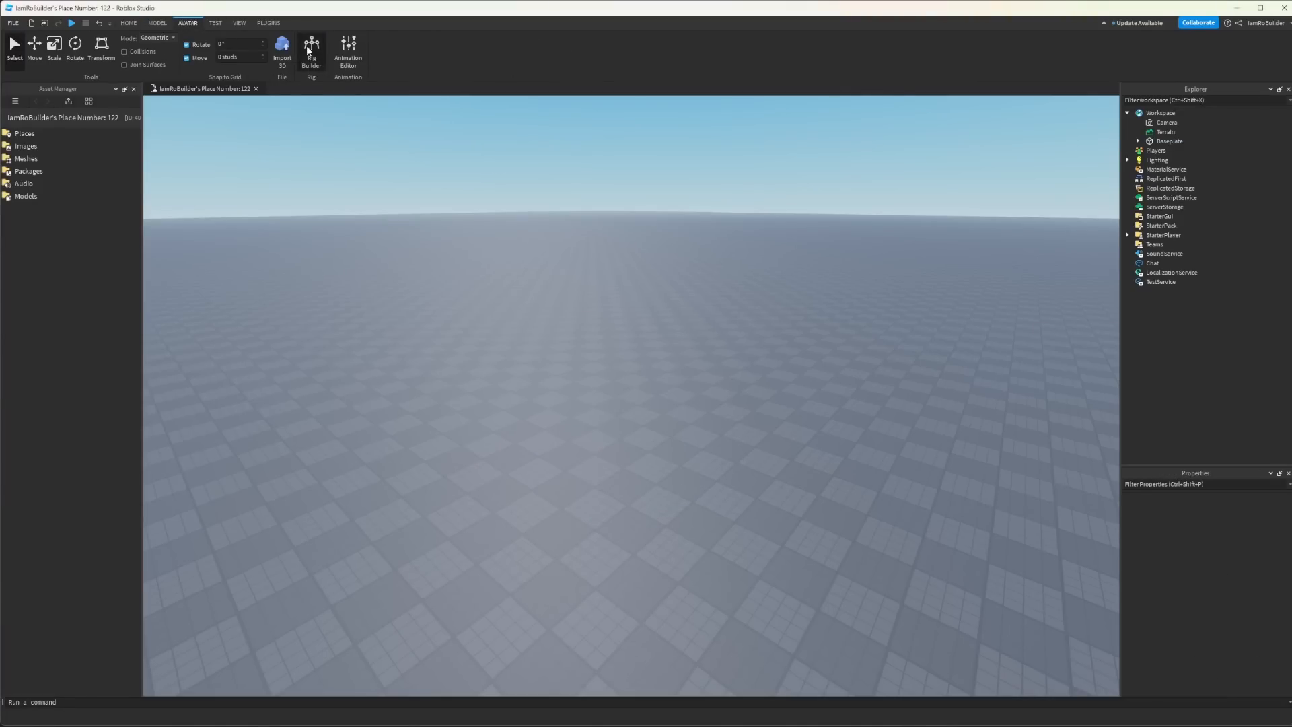
Insert a character rig and frame it with wall parts forming a doorway, grouped into a model
click(311, 43)
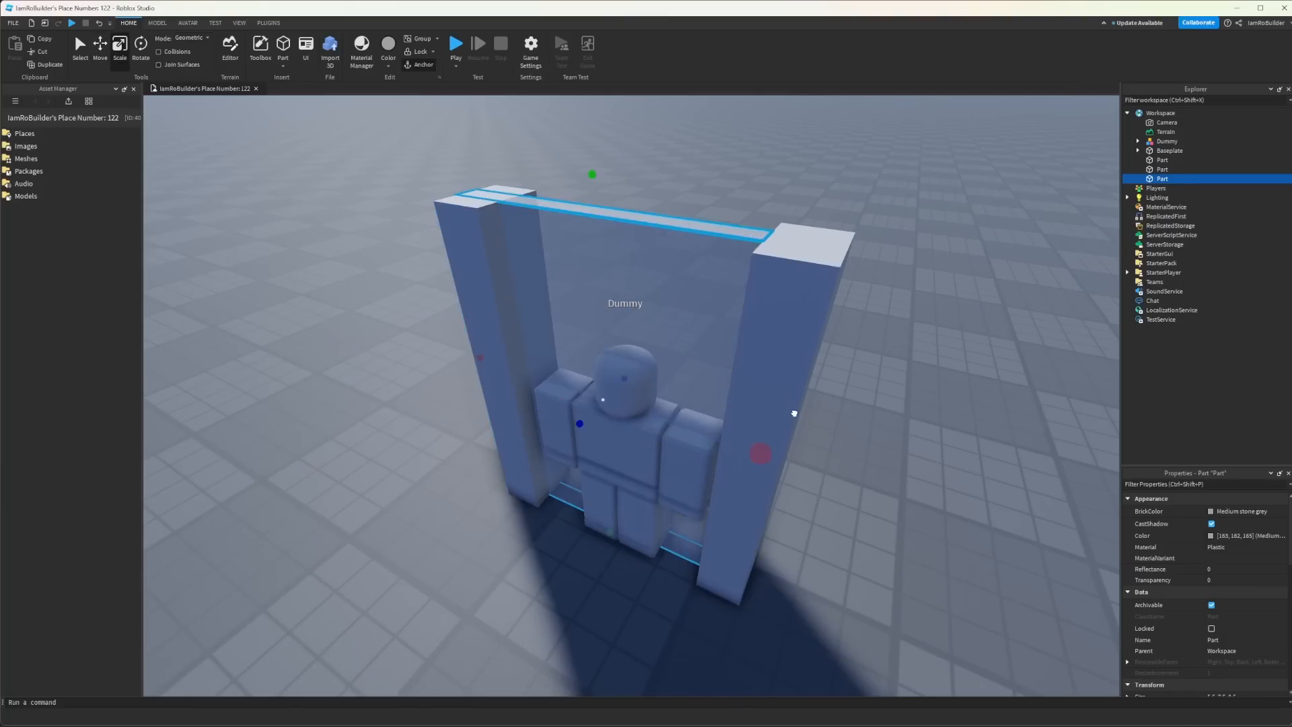
click(156, 21)
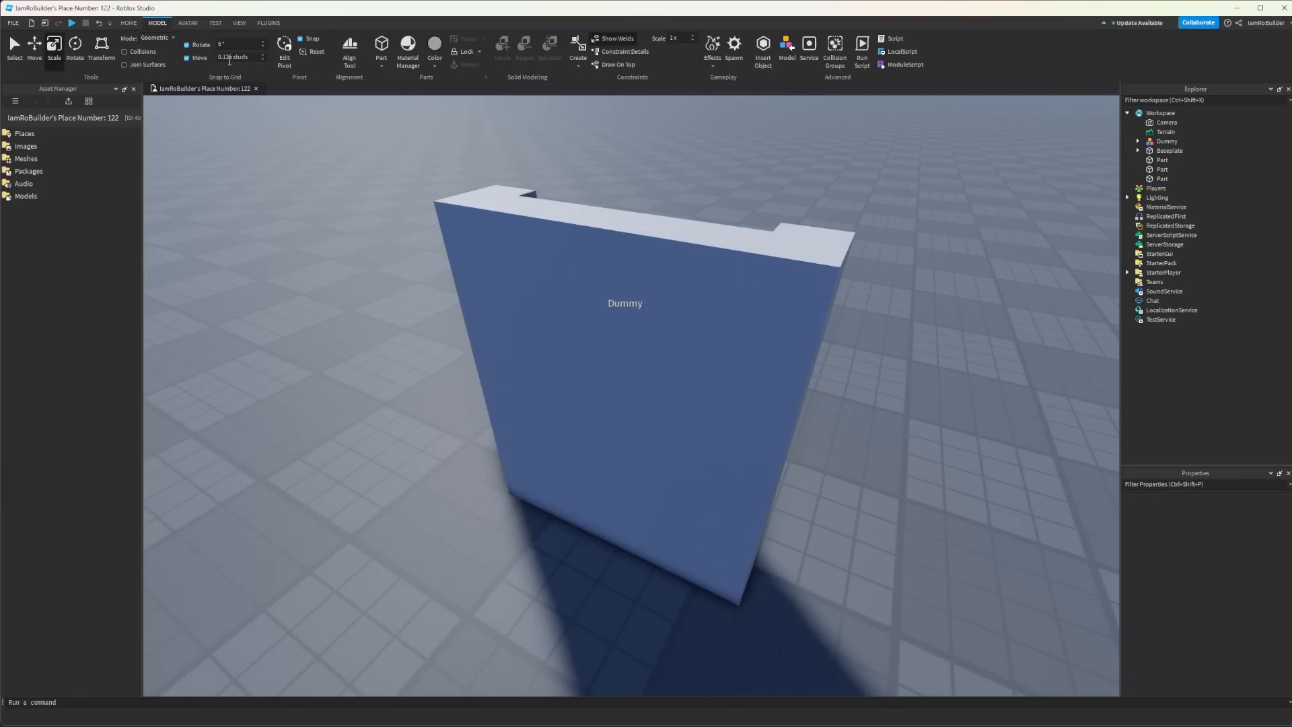
click(188, 21)
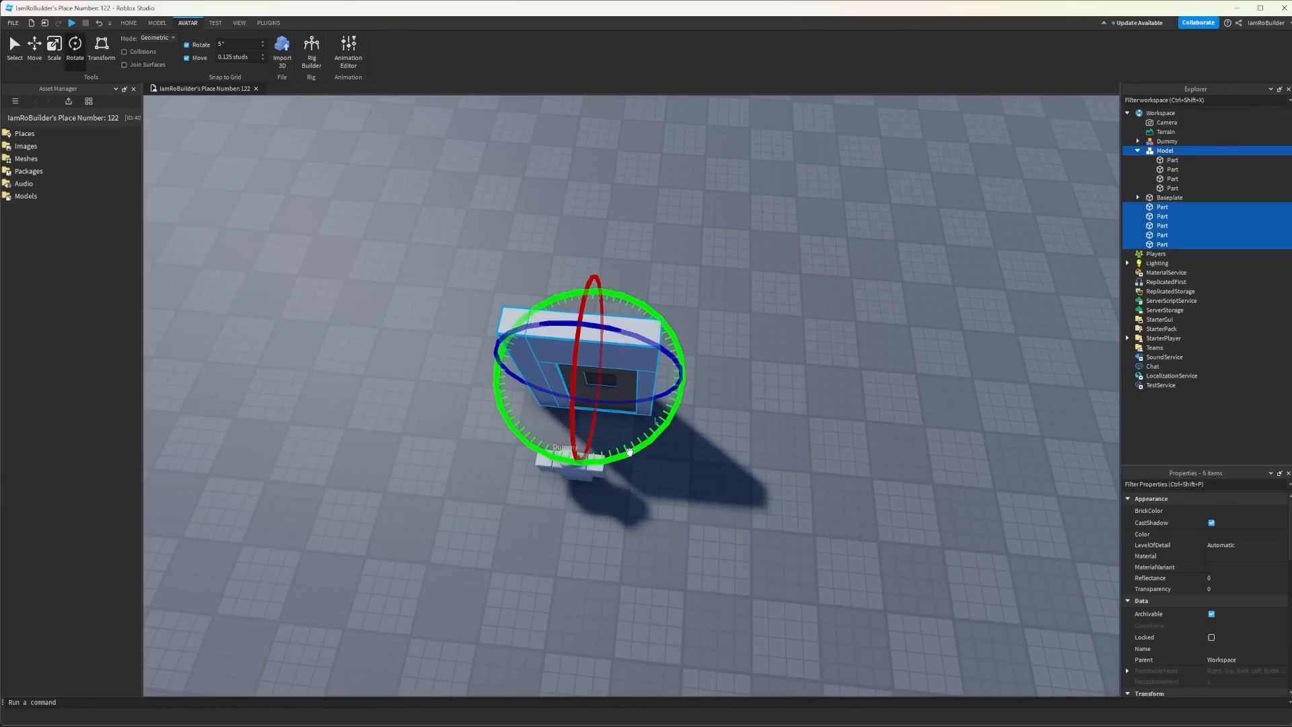
Add panel pieces beside the doorway, including a thin angled piece, using Move and Rotate
click(266, 21)
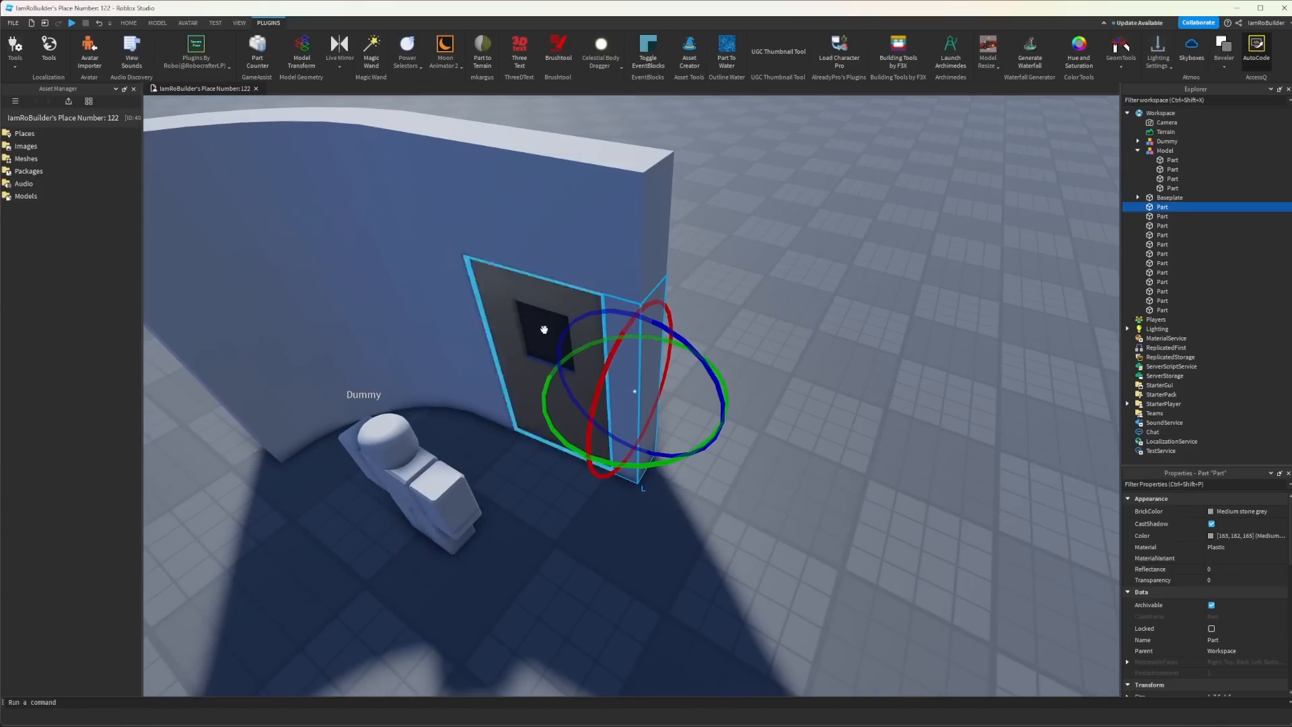
click(126, 22)
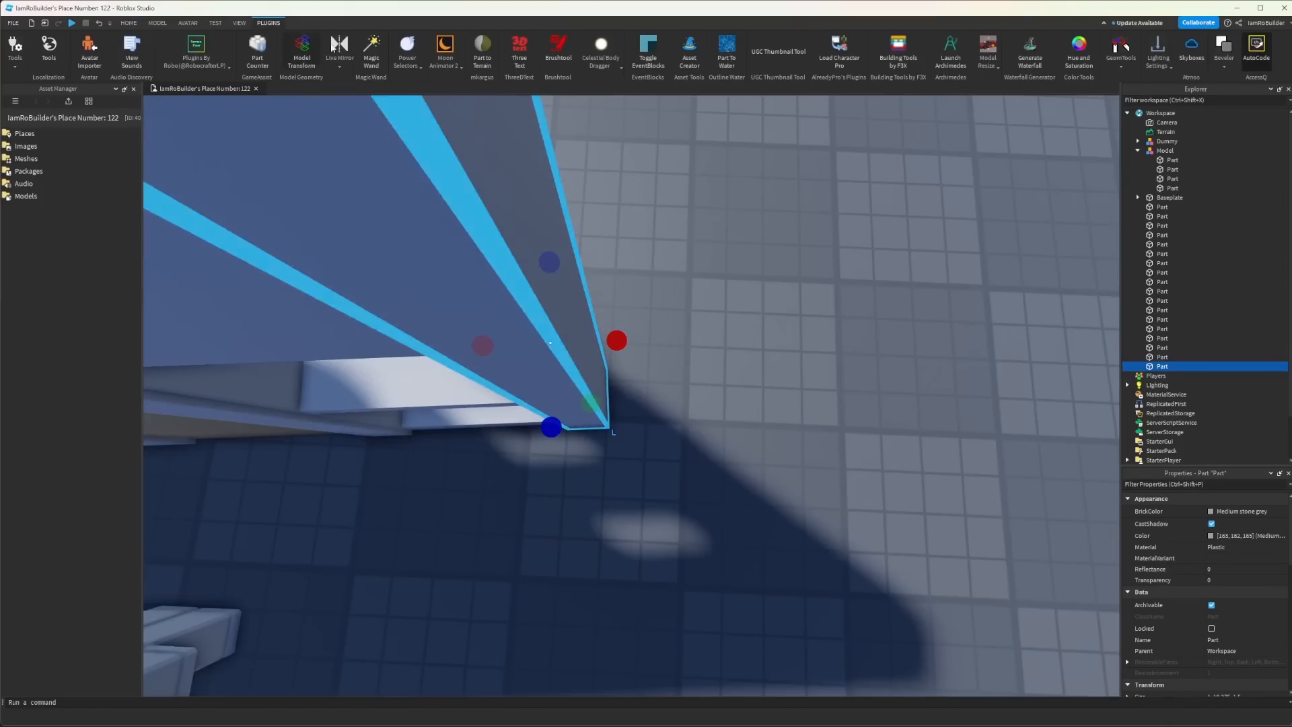
Lay Medium red brick wall segments zigzagging across the baseplate with a thin end section
click(950, 53)
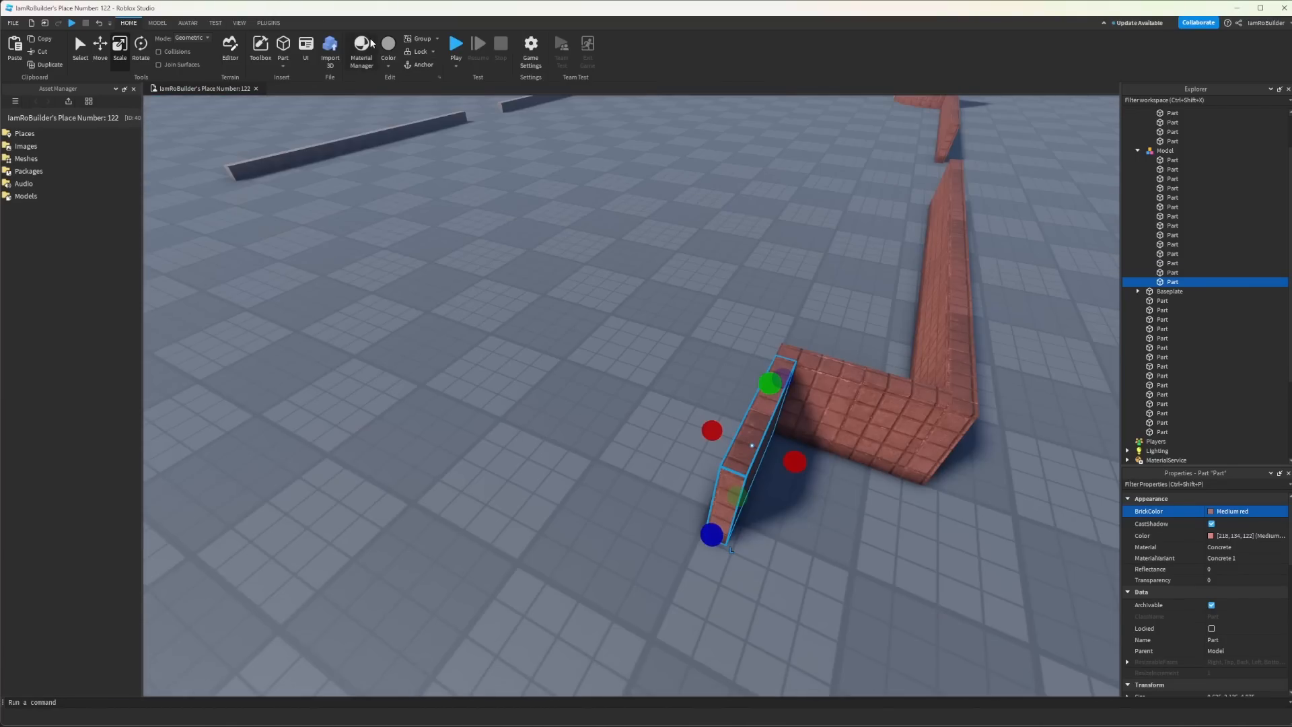
Apply plain Concrete from Material Manager to the large block and overhanging beam parts
click(361, 47)
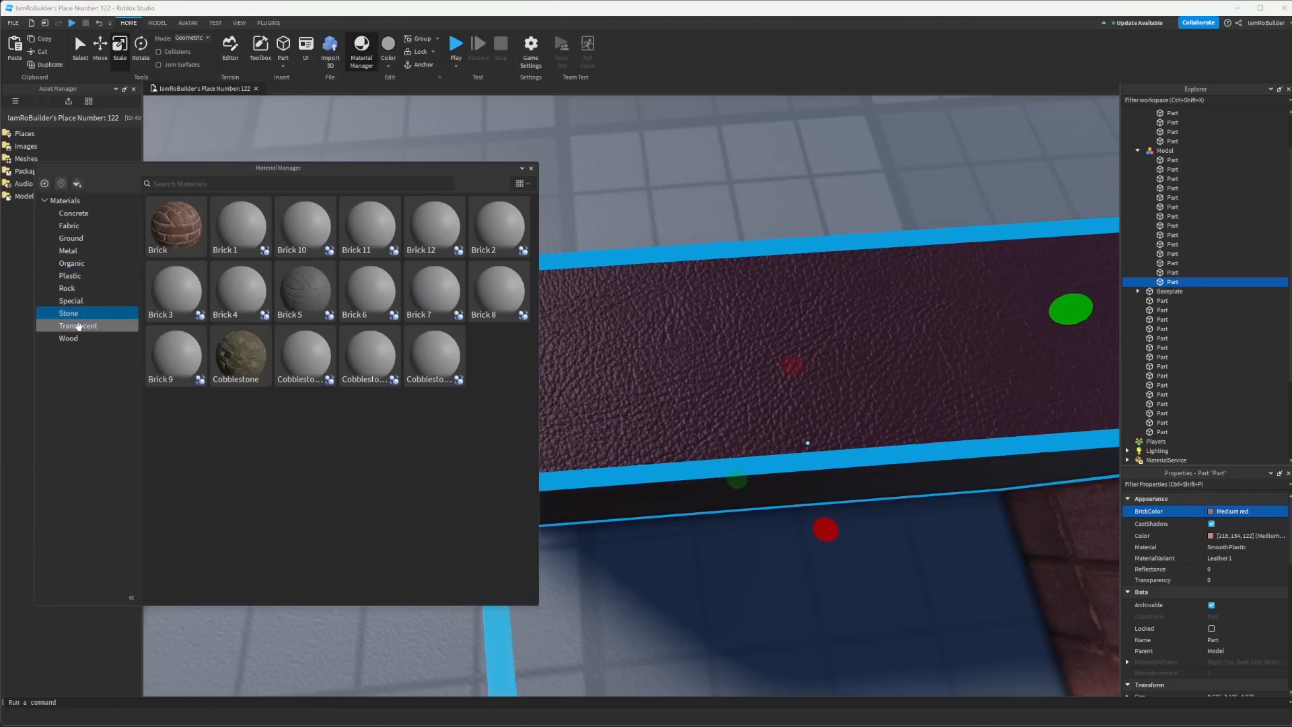
click(72, 213)
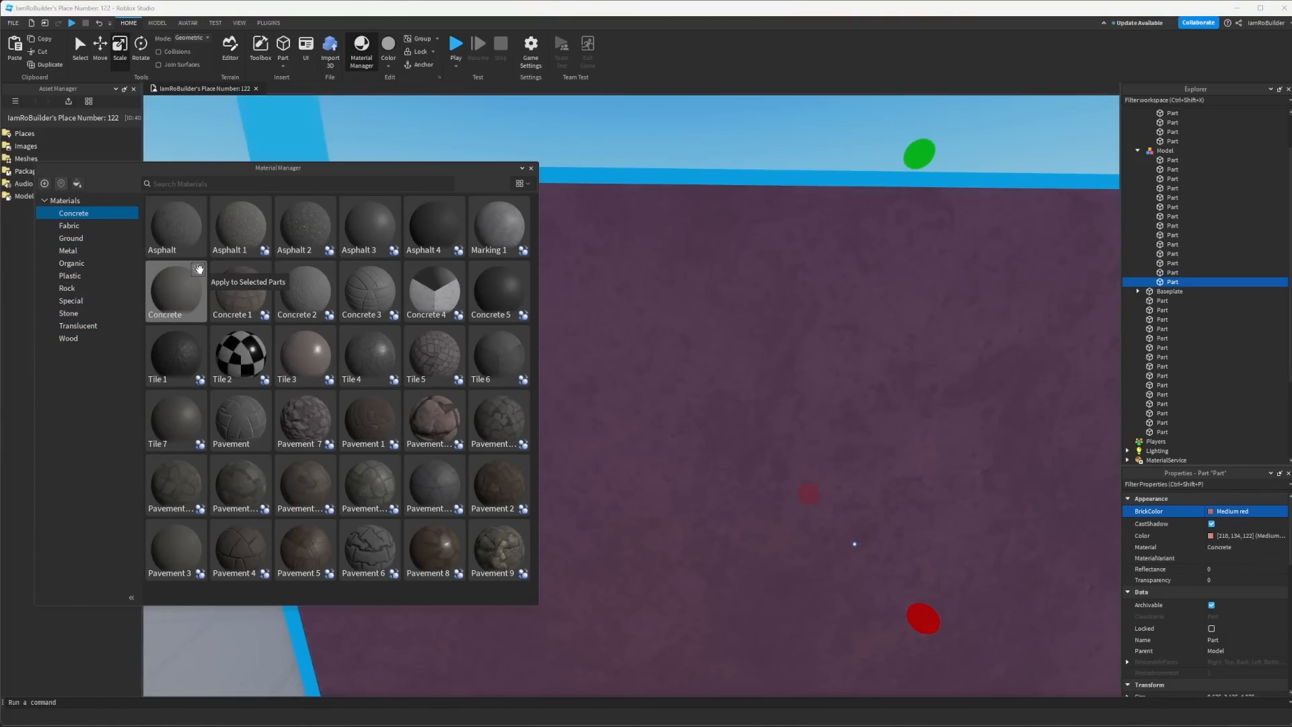
click(176, 548)
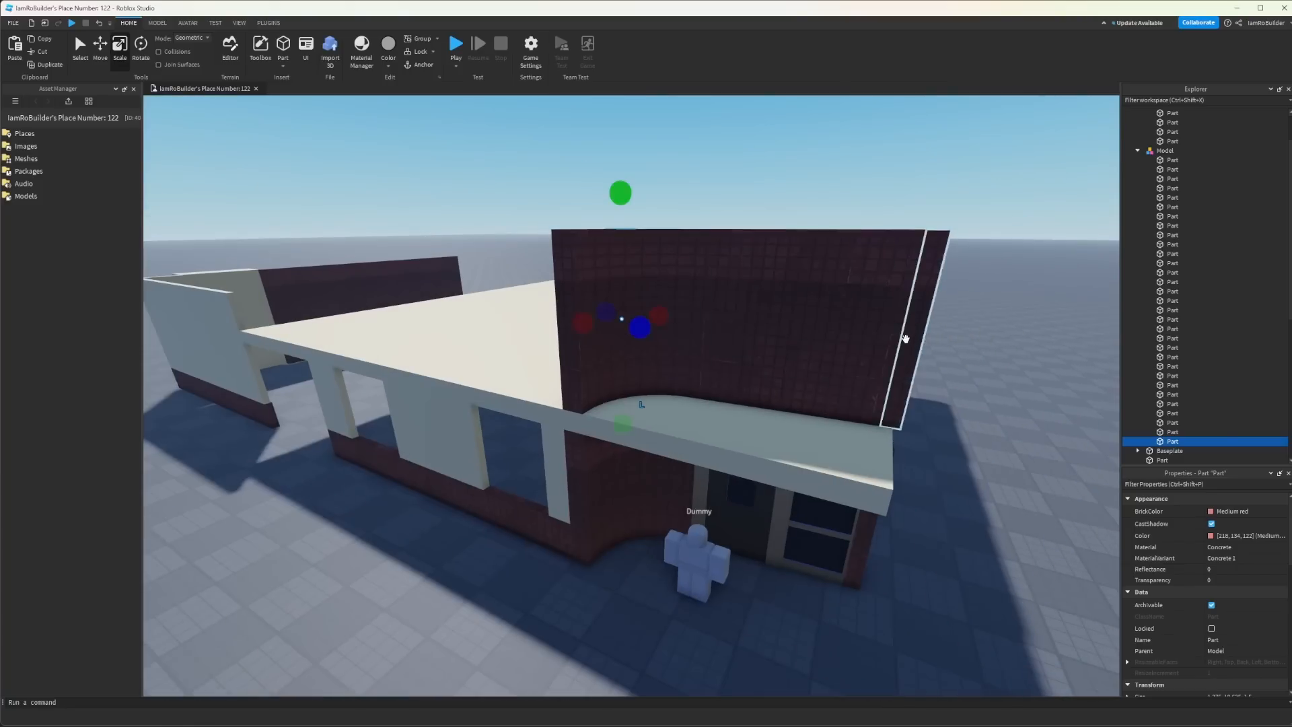
click(360, 43)
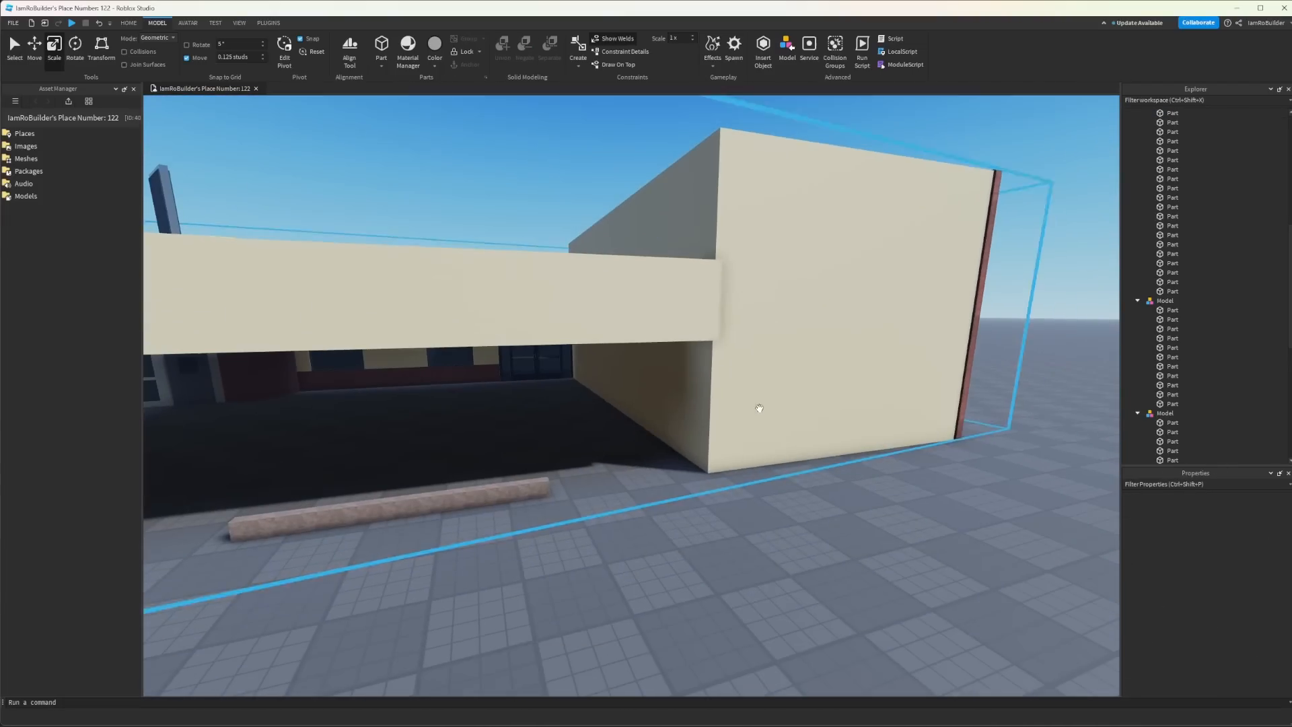
Texture the walls with Concrete and add brick planter blocks at the front corner
click(406, 41)
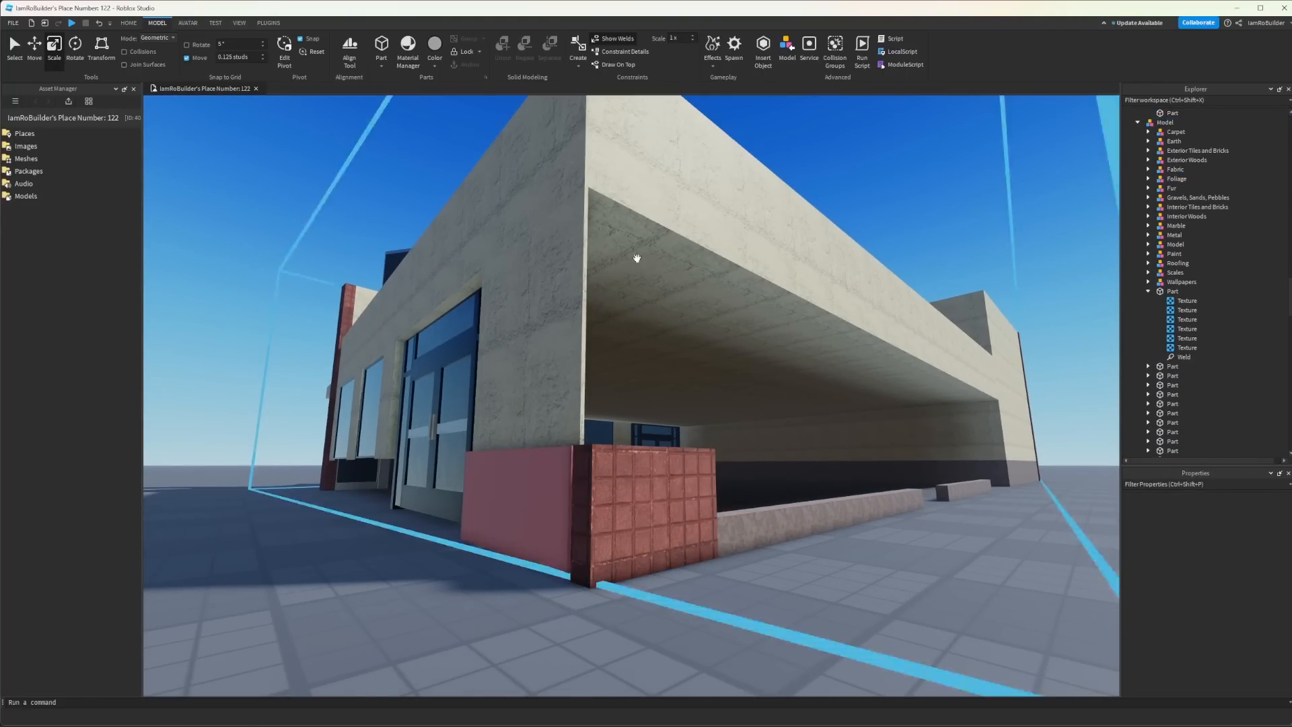
Scale a thin grey Part into a ground slab beneath the whole building
click(406, 43)
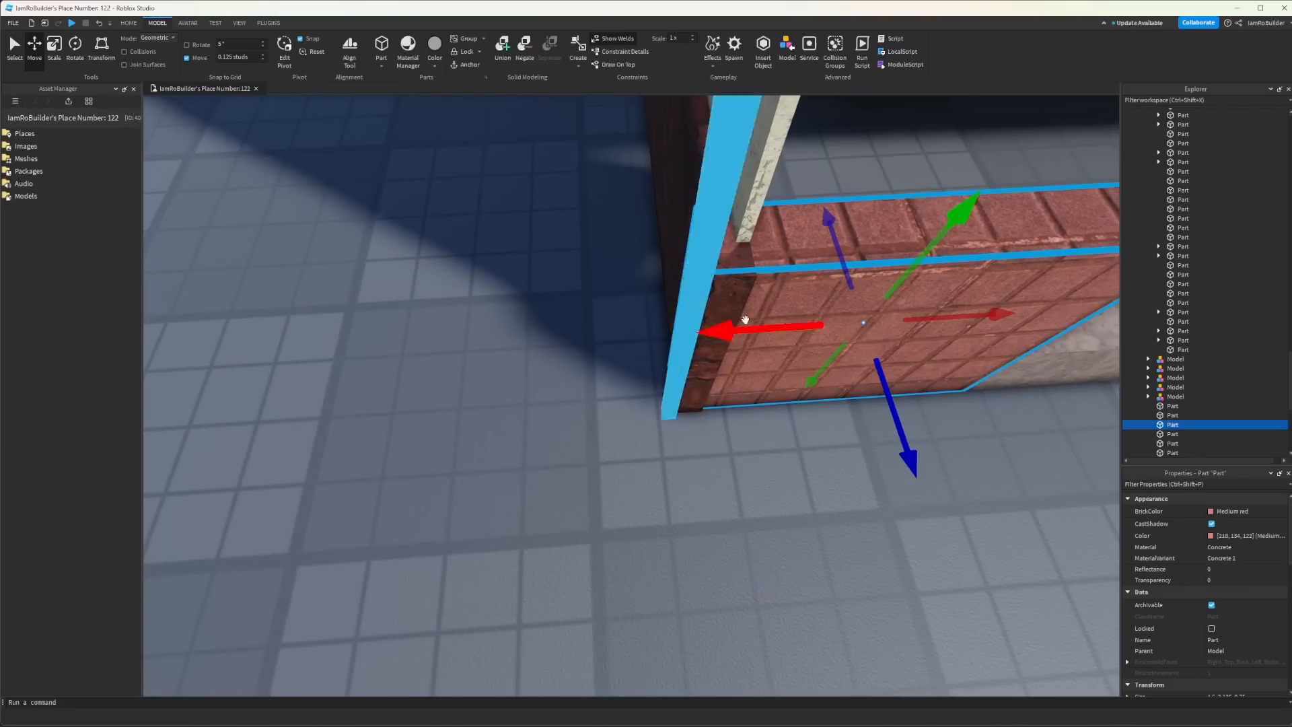
click(406, 49)
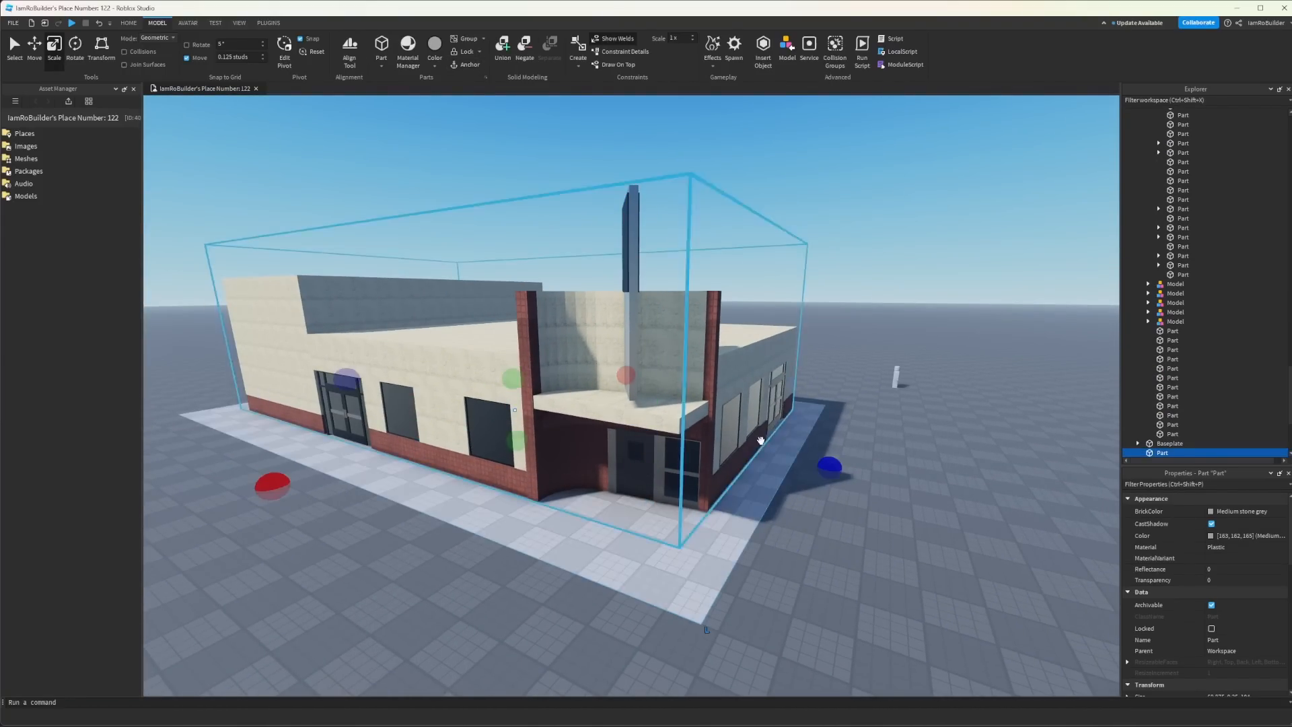
Apply Pavement 16 to the slab, add Toolbox trees beside the building, and run Play
click(406, 42)
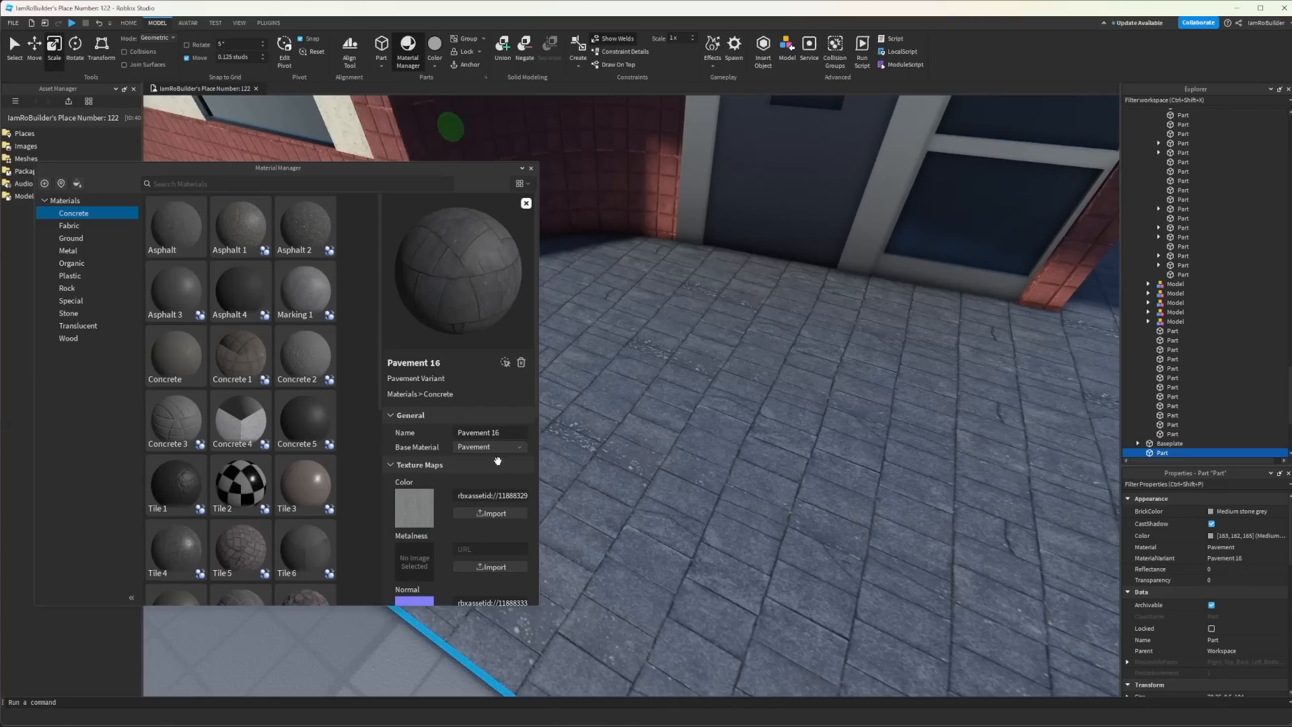
scroll(down, 3)
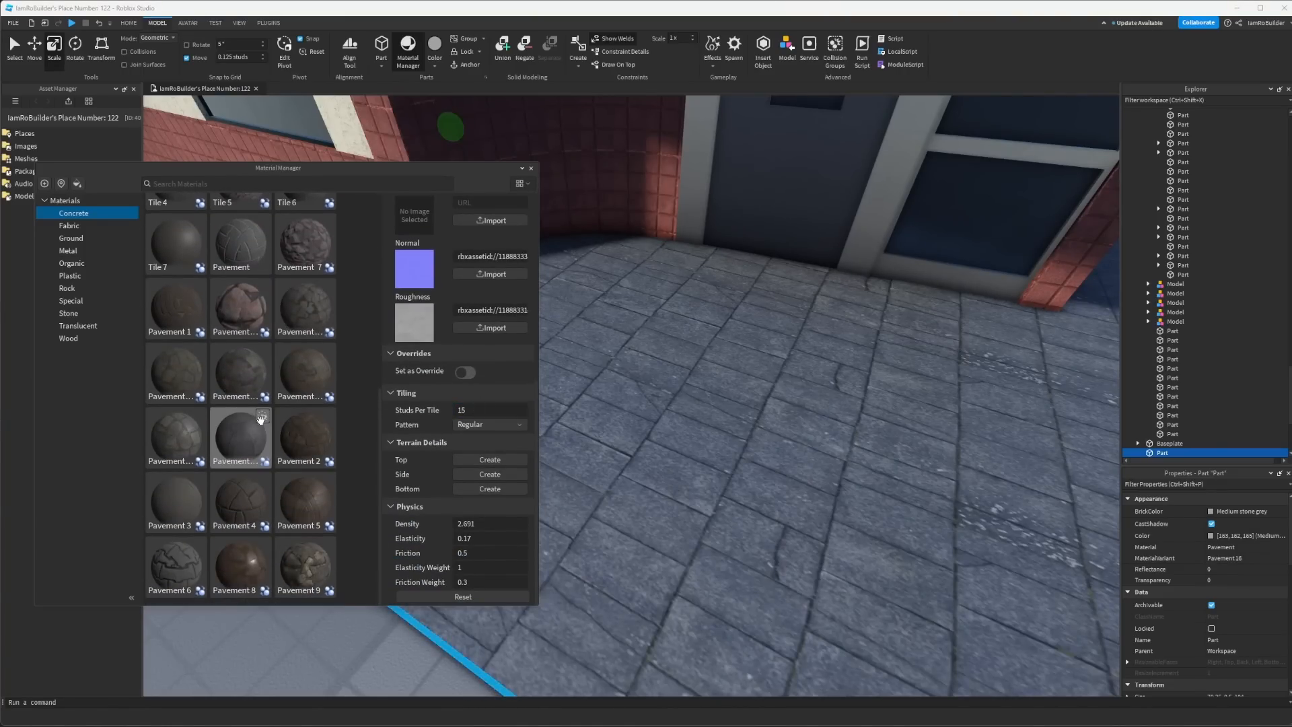
mouse_move(260, 417)
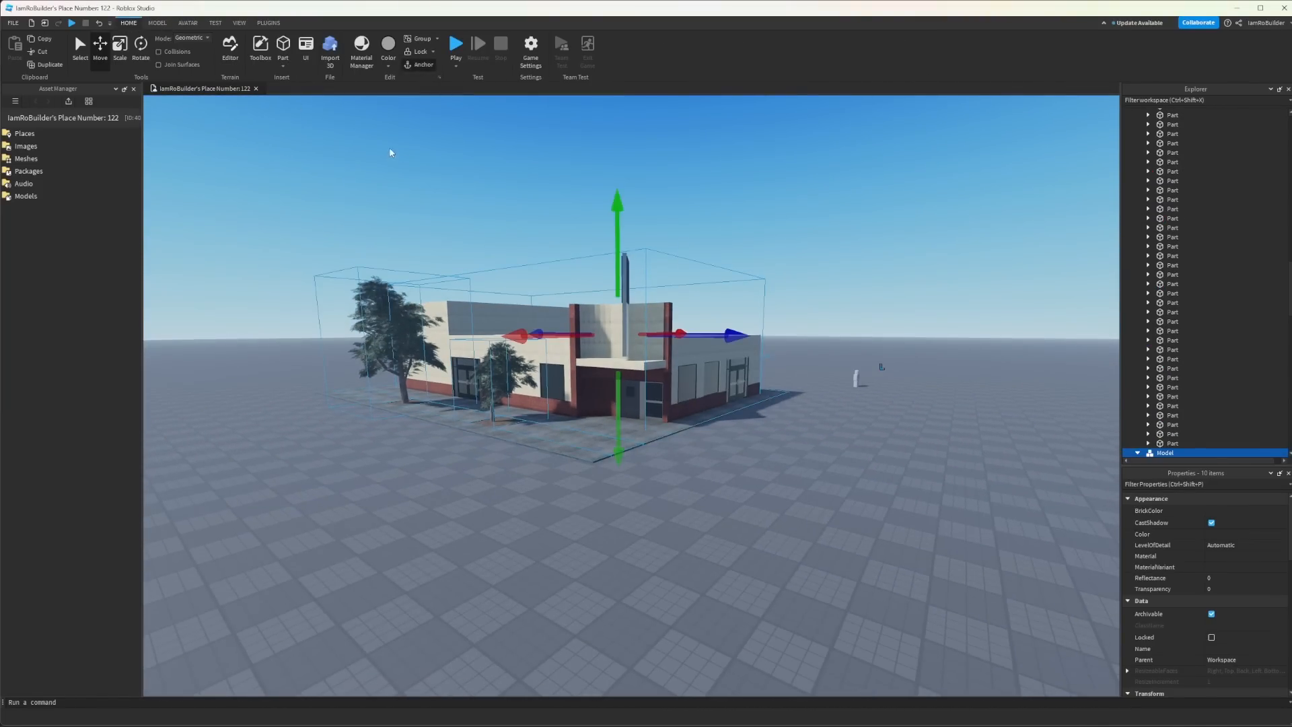
click(460, 43)
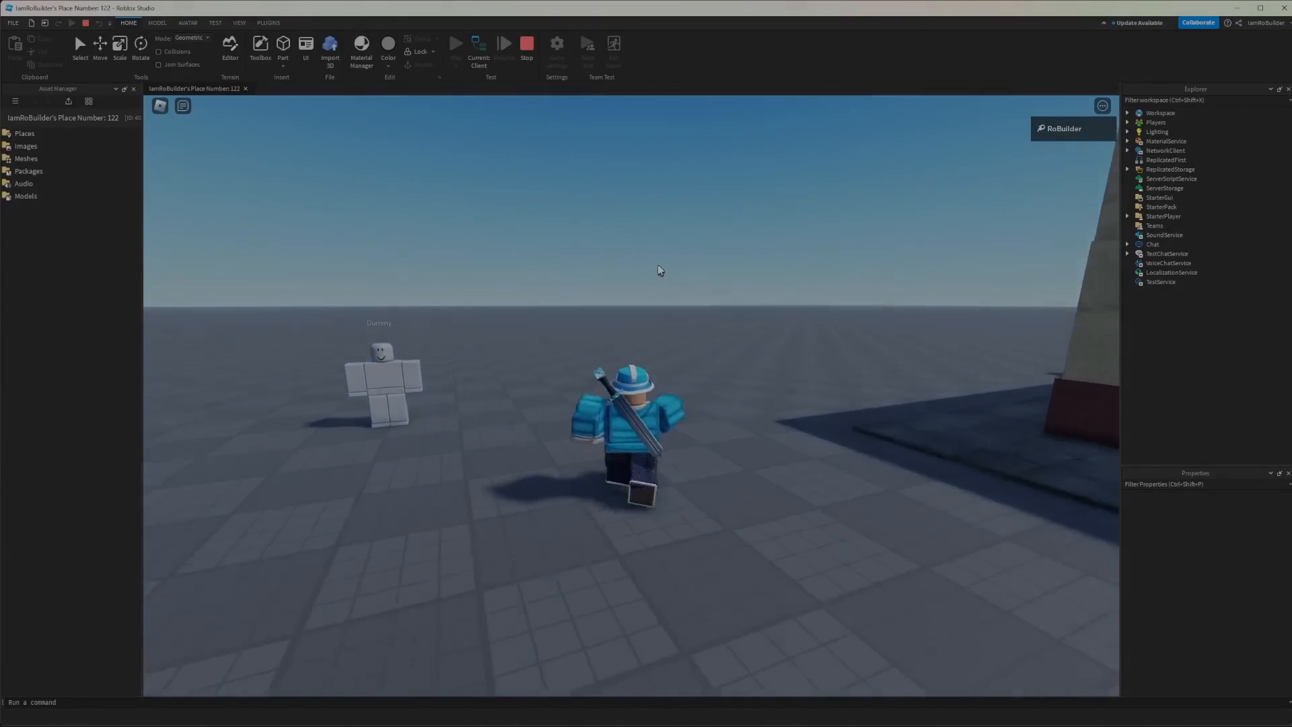